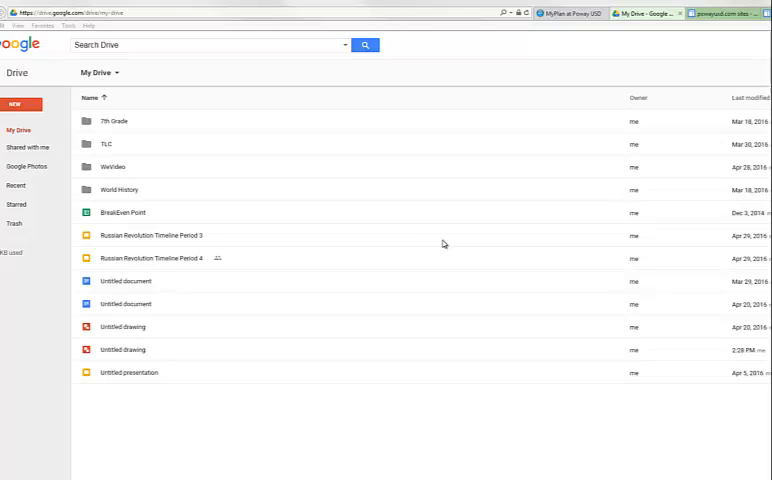
mouse_move(516, 236)
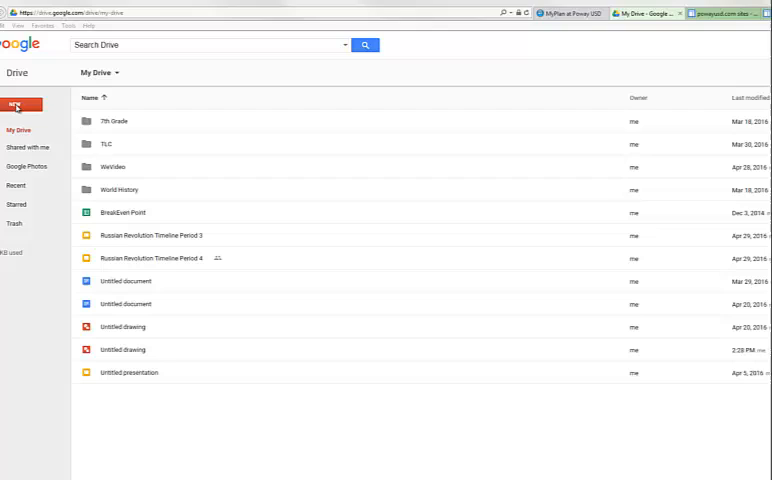
Step: Show Drive's New menu with the More submenu of extra file types
left_click(20, 104)
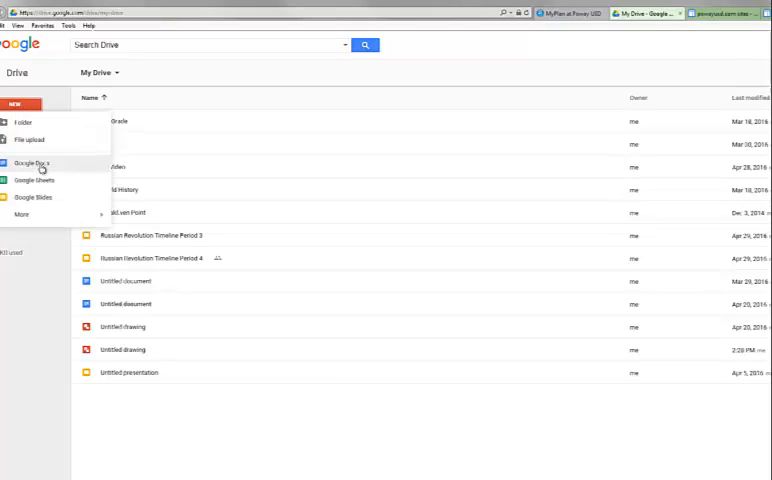
left_click(22, 214)
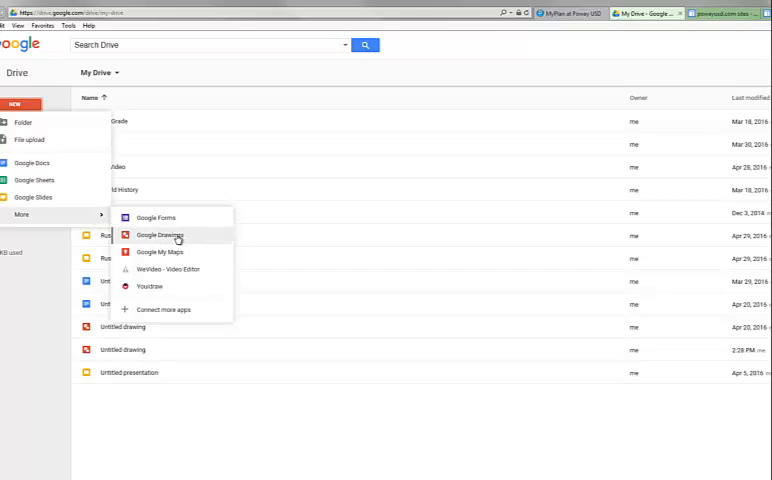
mouse_move(176, 240)
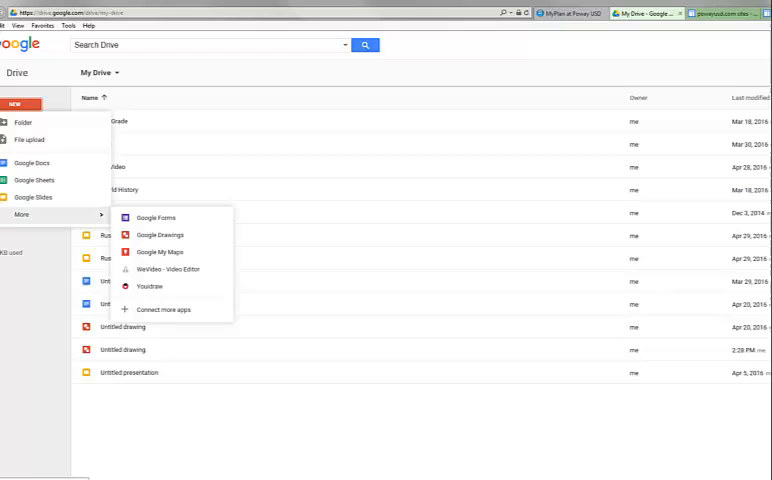
mouse_move(160, 252)
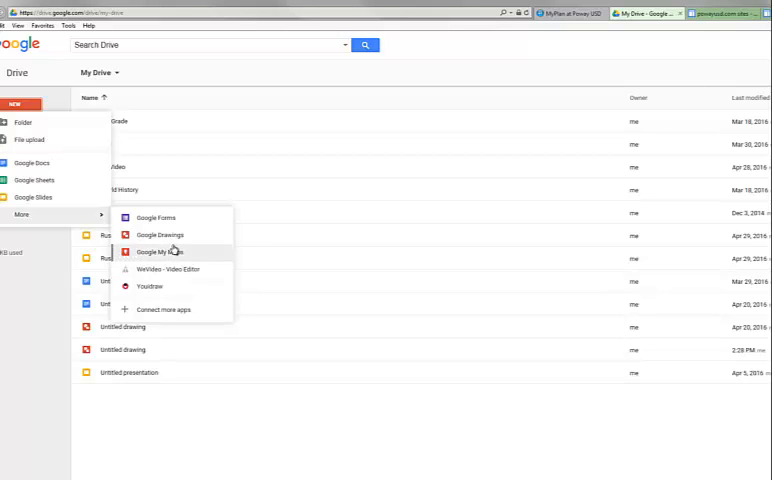
Step: Create a new blank Google Drawings file
left_click(160, 234)
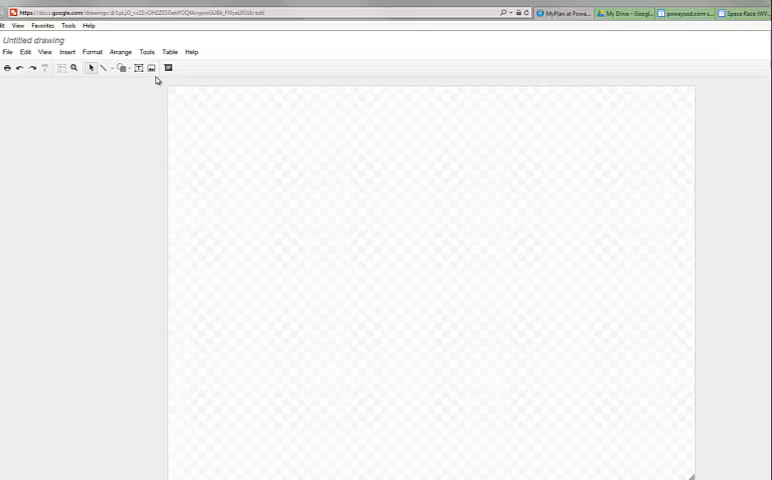
mouse_move(700, 464)
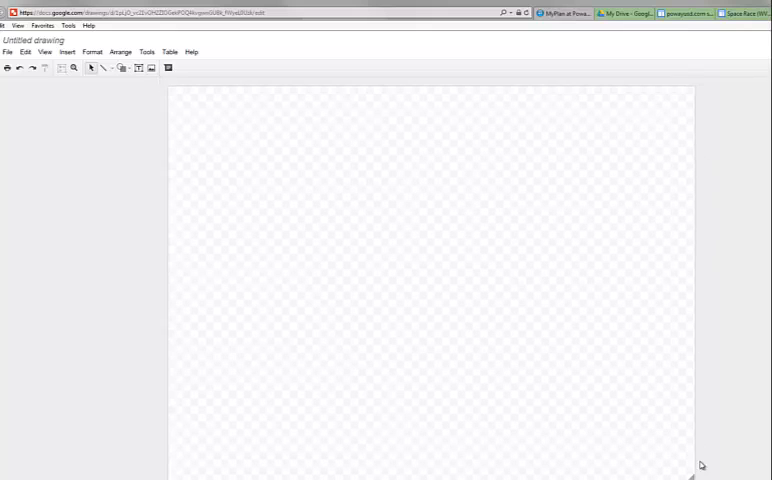
mouse_move(422, 228)
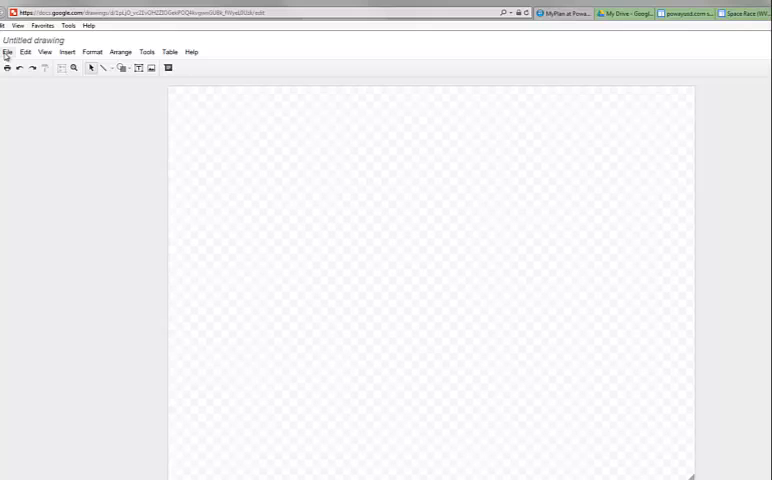
Step: Set the page to a custom size of 600 by 400 pixels in Page setup
left_click(8, 52)
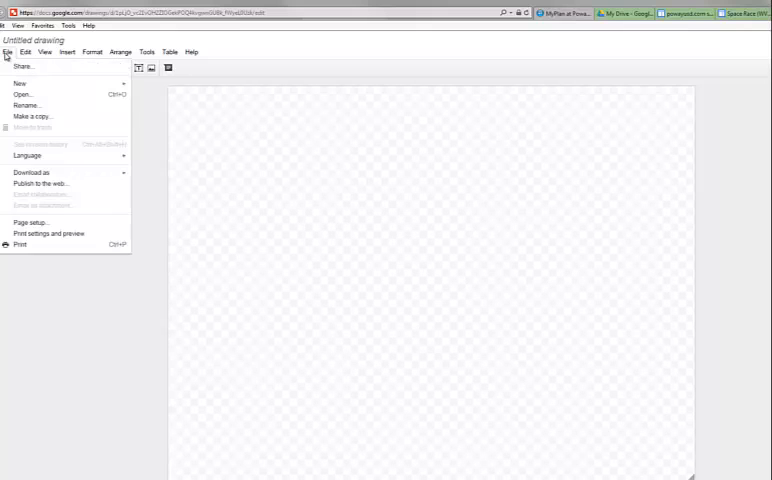
left_click(28, 220)
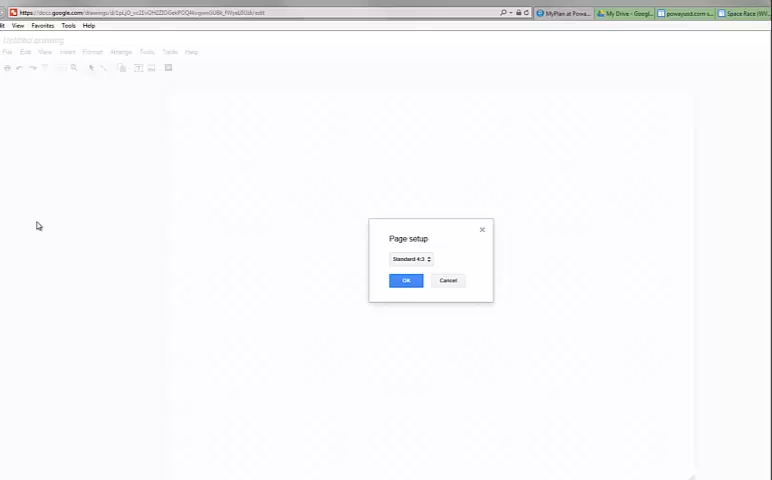
left_click(408, 260)
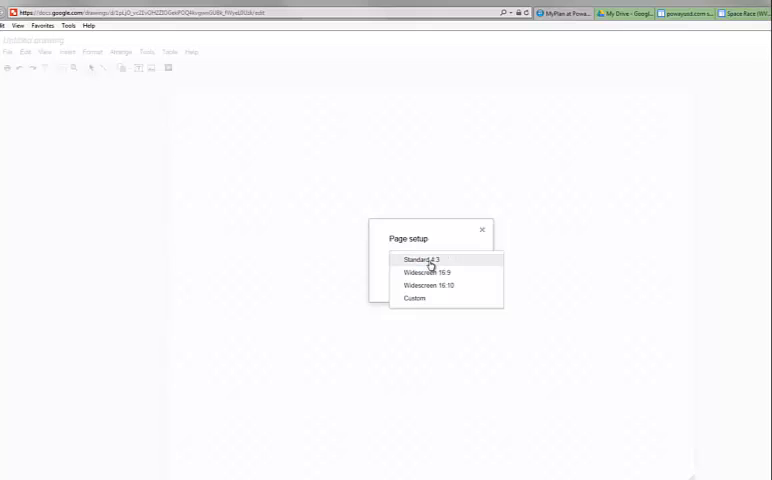
left_click(414, 298)
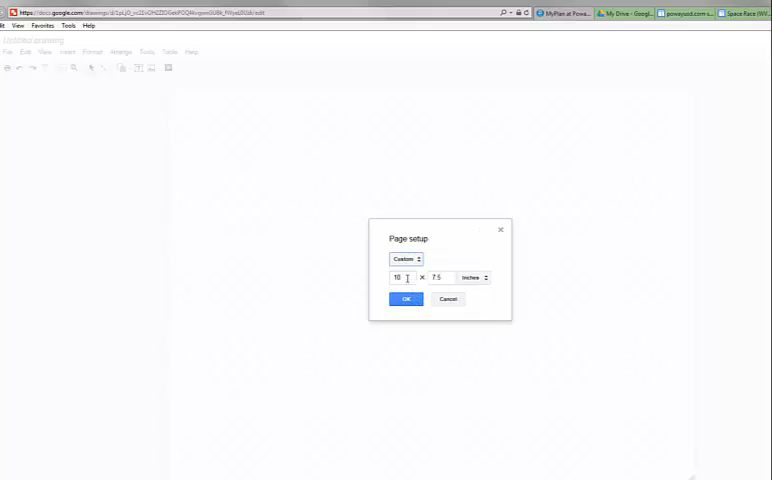
left_click(474, 278)
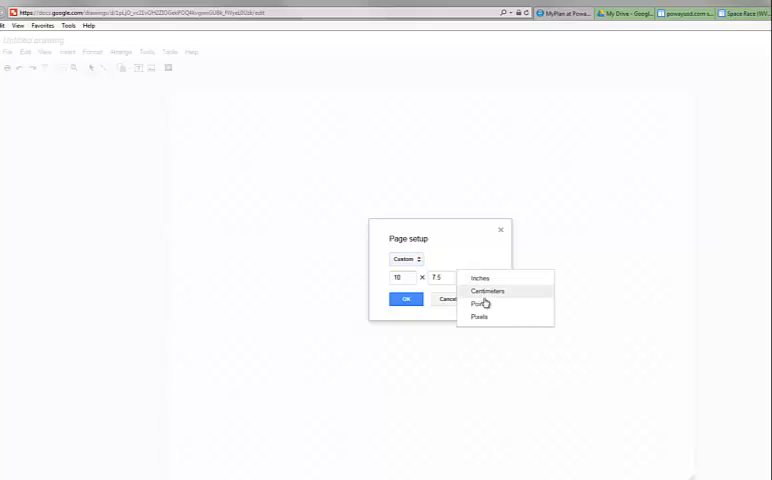
left_click(480, 316)
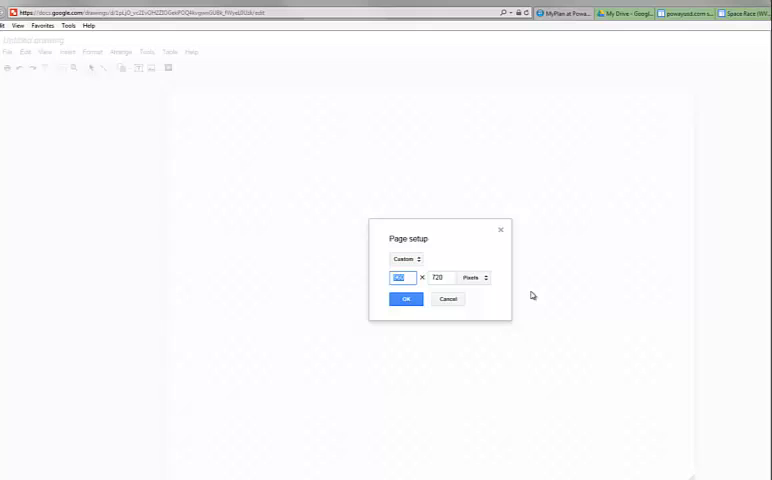
type("600")
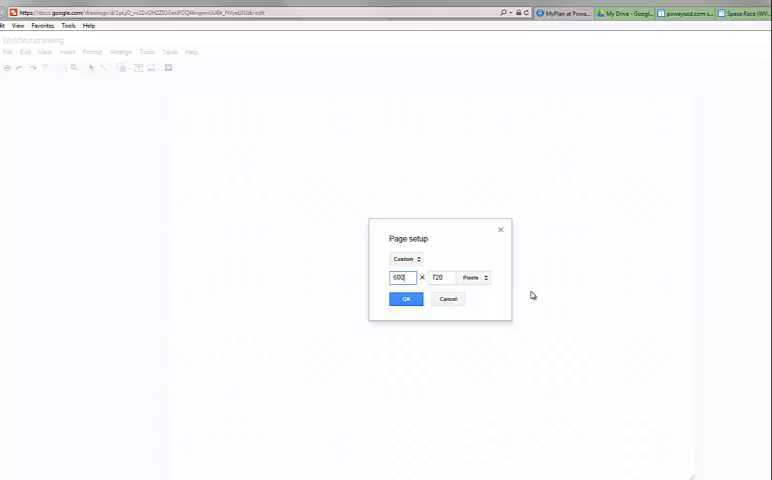
left_click(438, 276)
type("400")
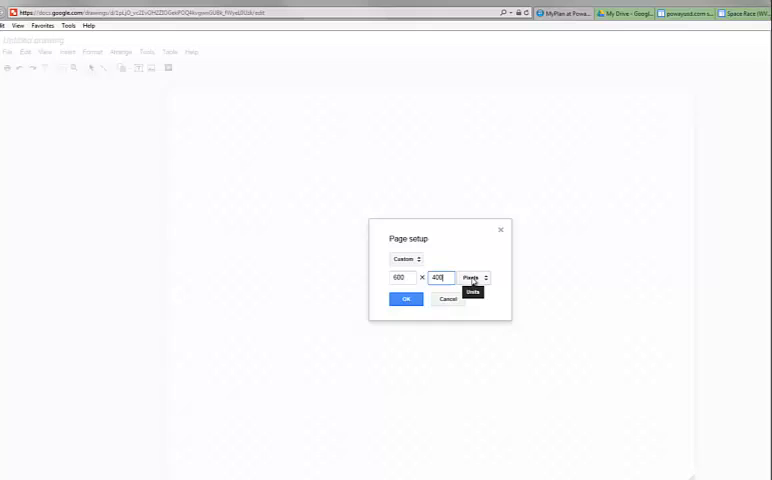
left_click(404, 300)
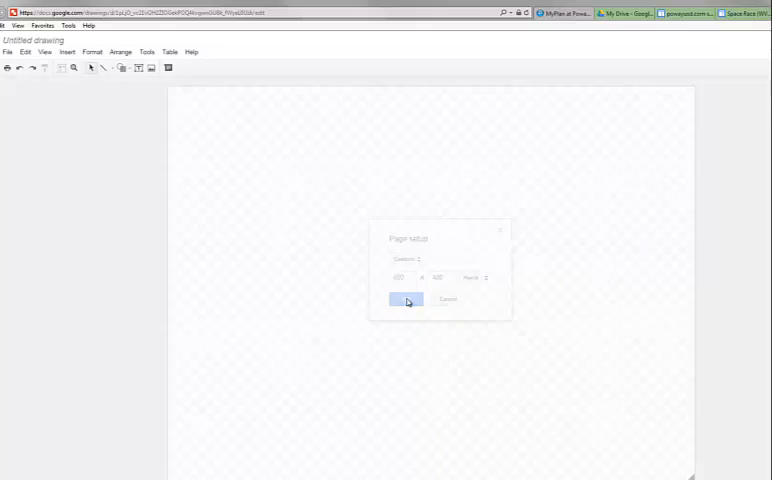
Step: Zoom the view so the 600 by 400 canvas shows at 100%
left_click(408, 300)
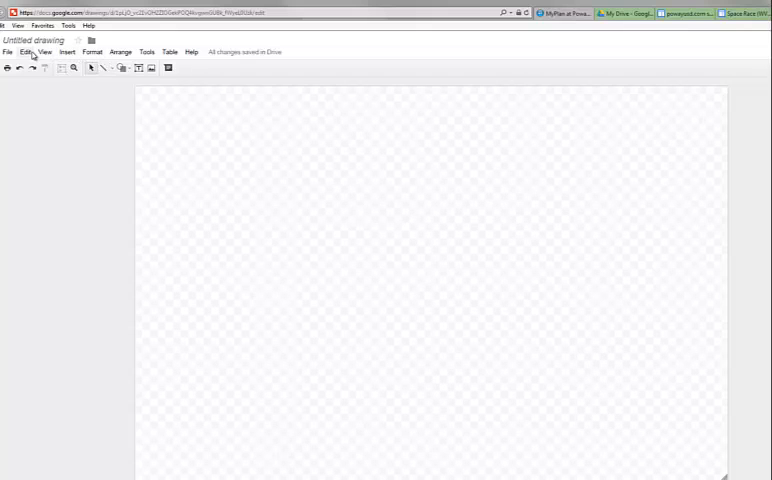
left_click(44, 52)
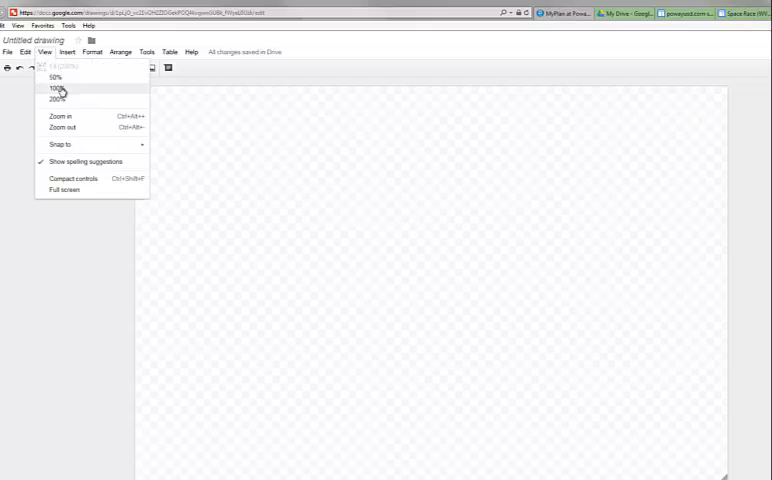
left_click(56, 90)
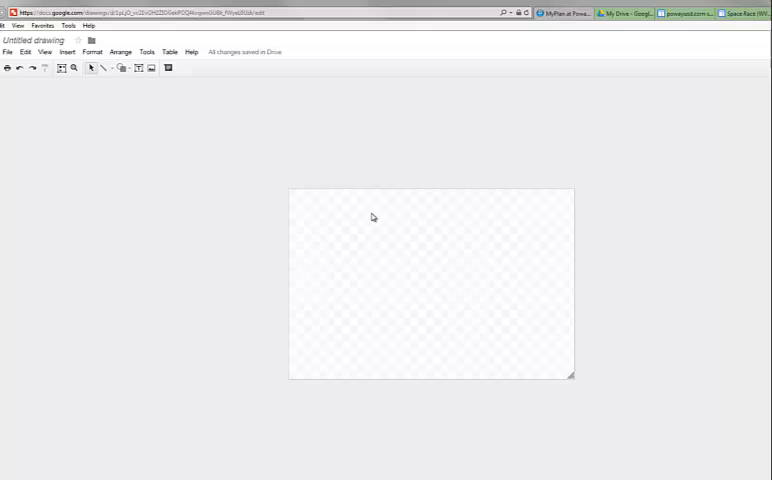
mouse_move(450, 256)
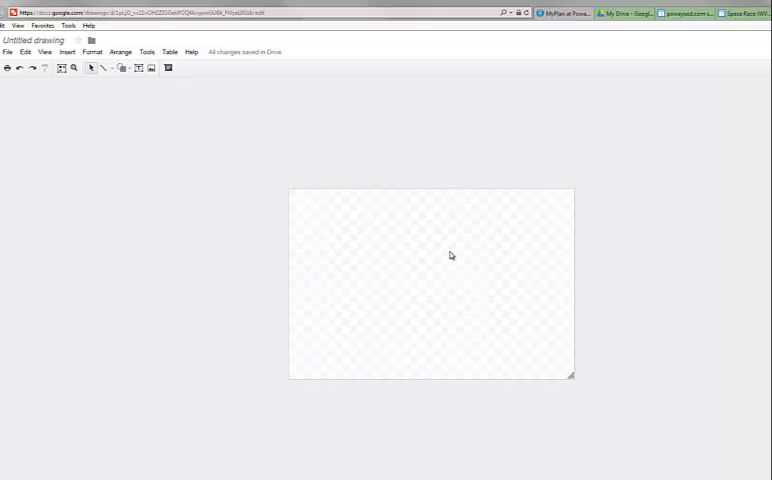
mouse_move(478, 252)
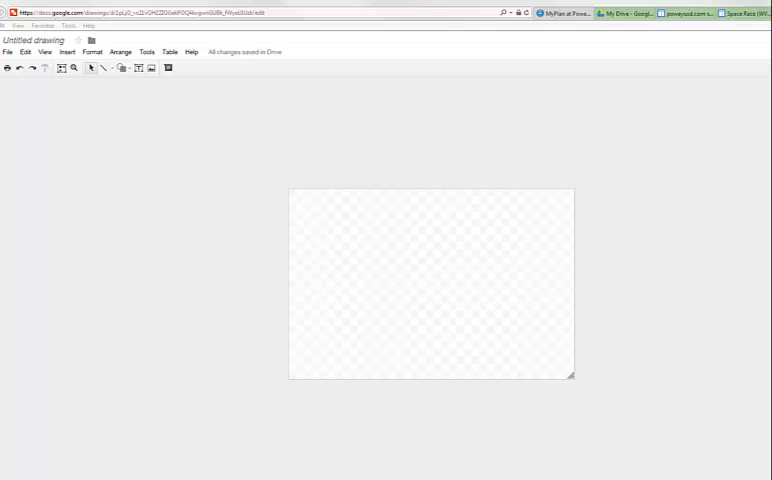
Step: Paste the Middle East map onto the canvas, allowing clipboard access
right_click(436, 270)
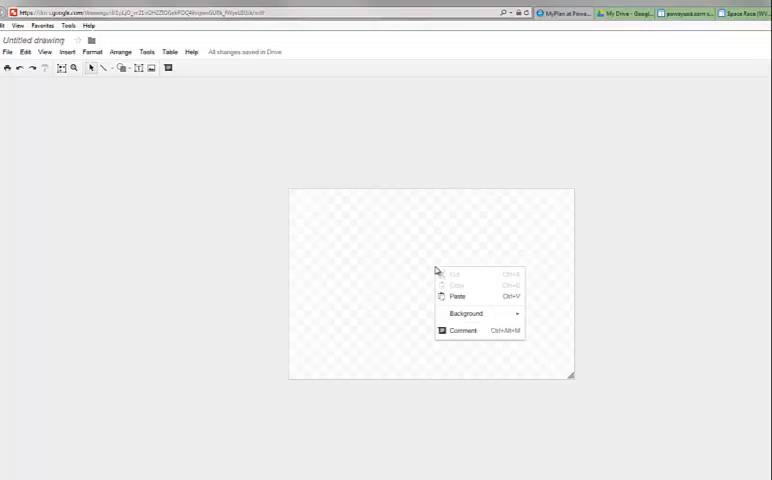
left_click(456, 296)
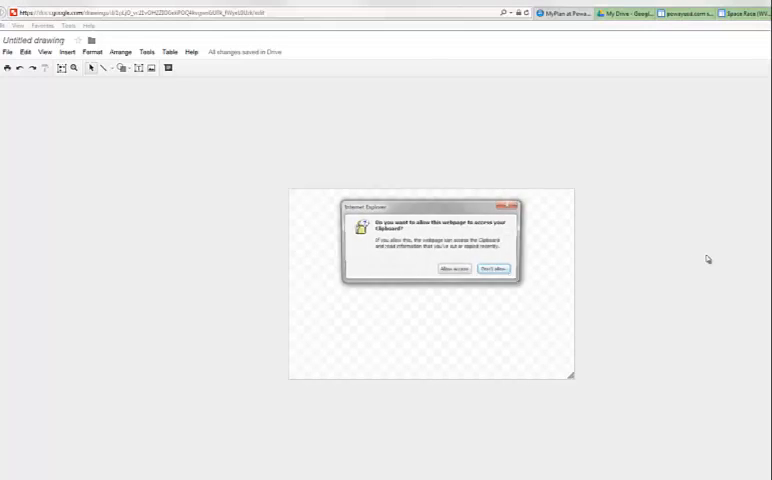
left_click(452, 268)
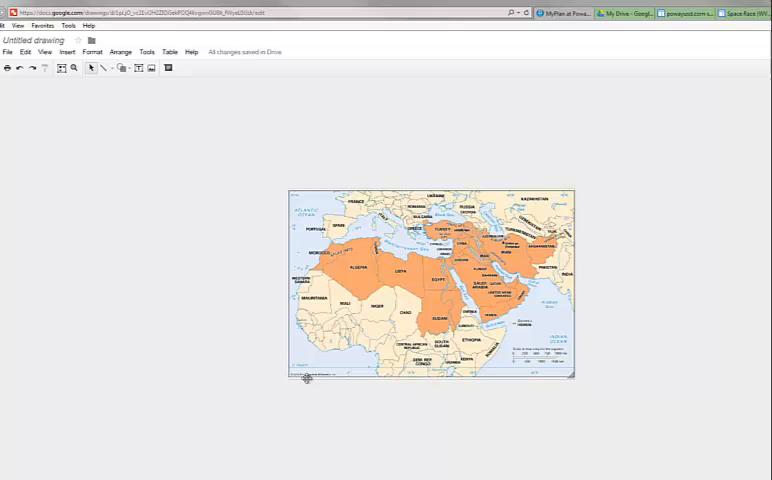
mouse_move(332, 190)
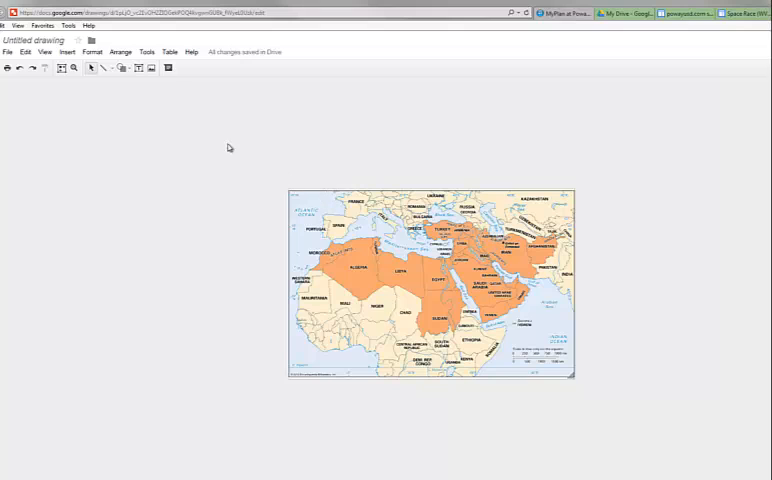
mouse_move(258, 136)
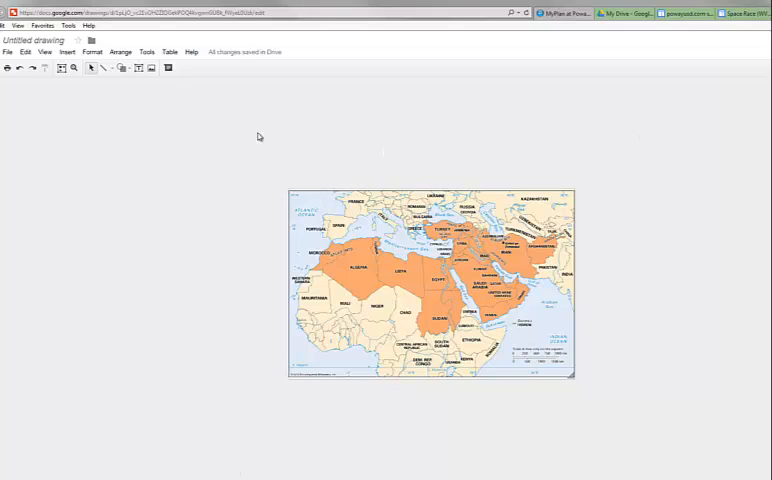
mouse_move(504, 320)
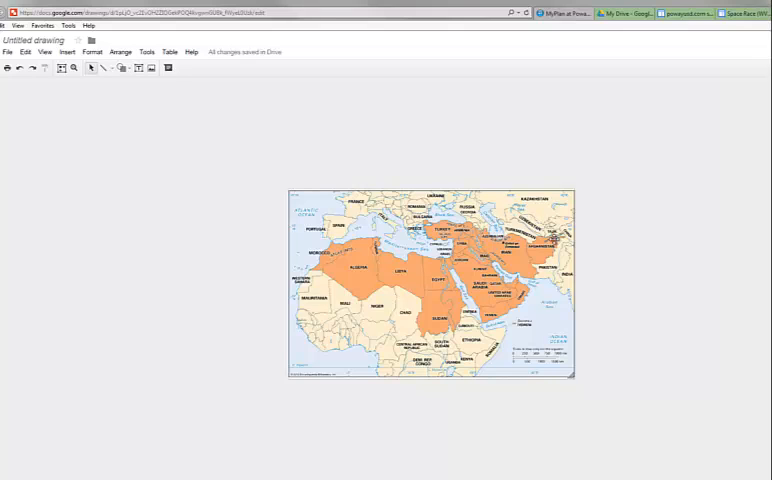
mouse_move(626, 232)
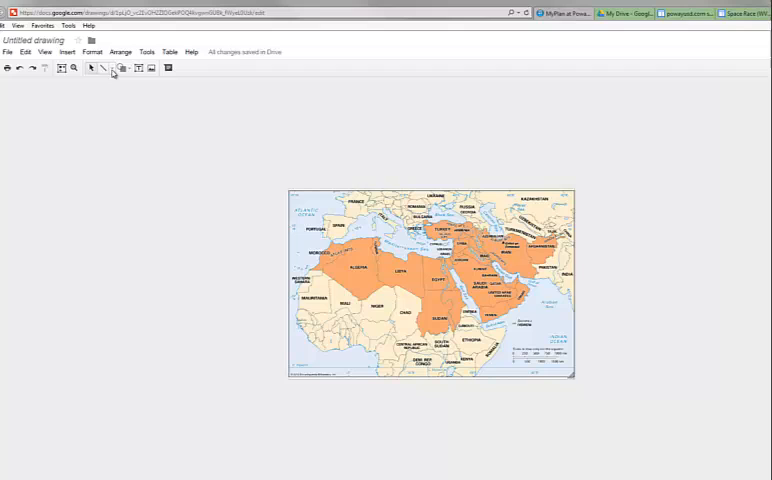
Step: Bring up the line tool choices to pick Scribble for tracing Afghanistan
left_click(106, 68)
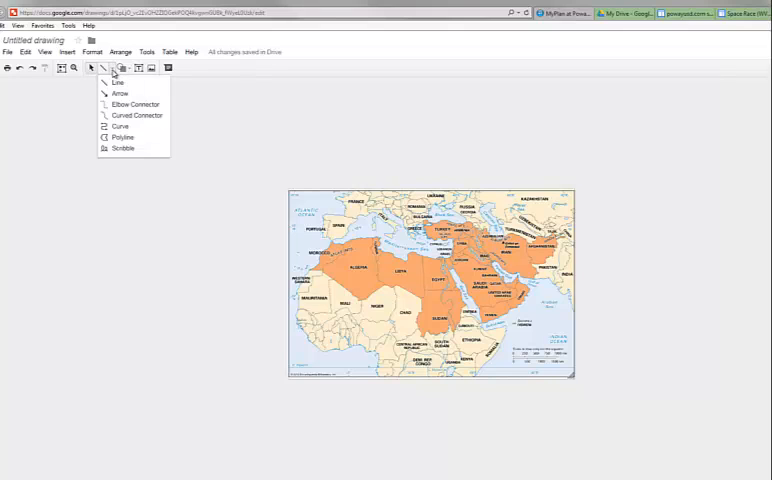
mouse_move(122, 148)
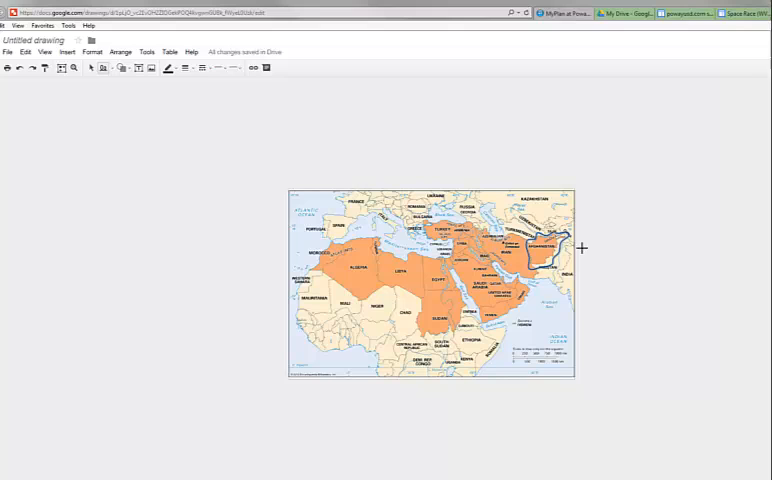
mouse_move(184, 78)
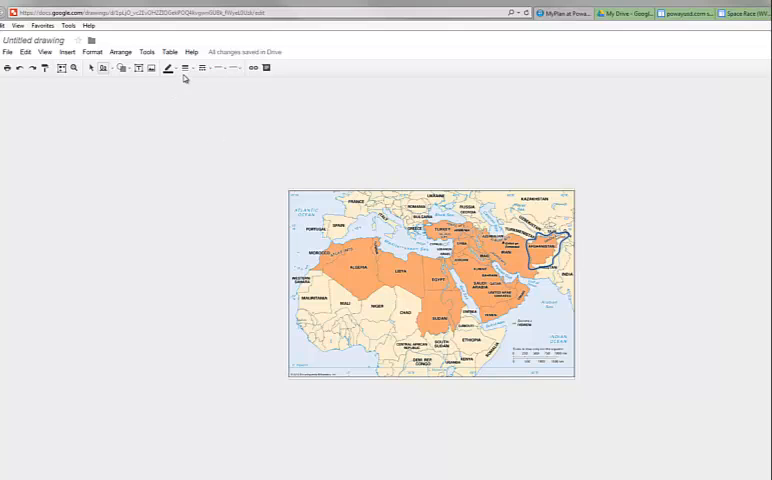
Step: Colour the scribbled Afghanistan outline red
left_click(168, 68)
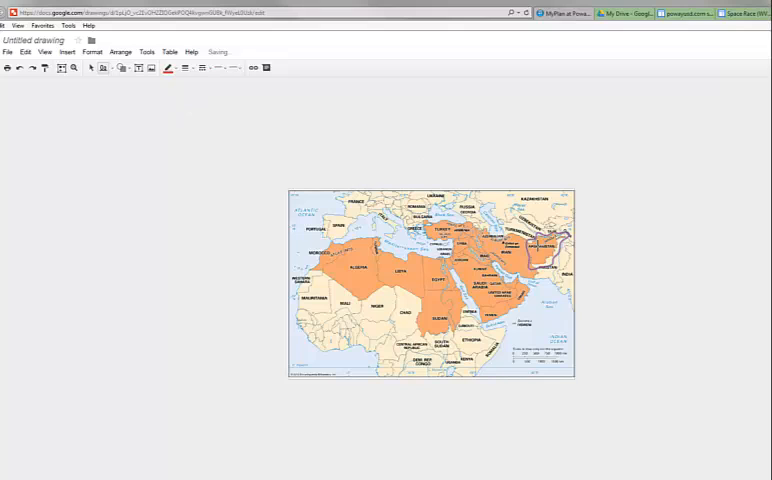
left_click(188, 68)
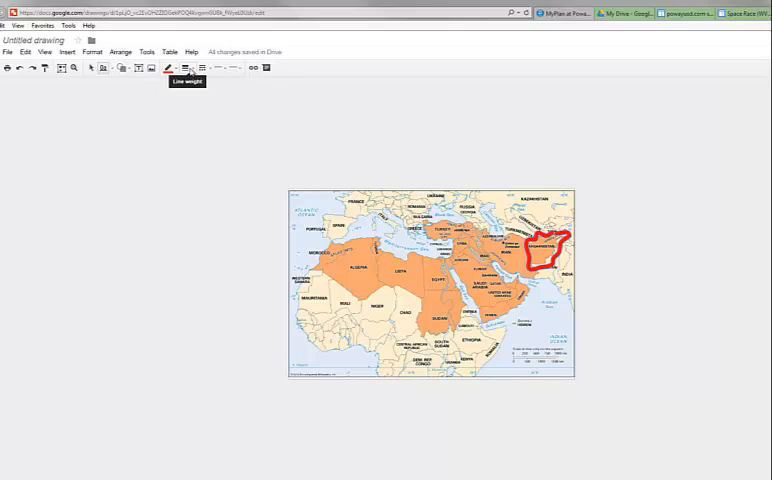
mouse_move(636, 214)
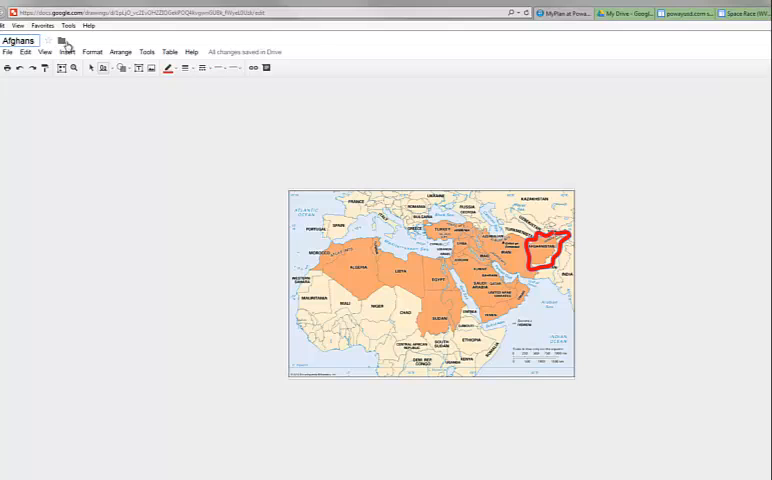
Step: Title the drawing 'Afghanistan'
type("Afghanistan")
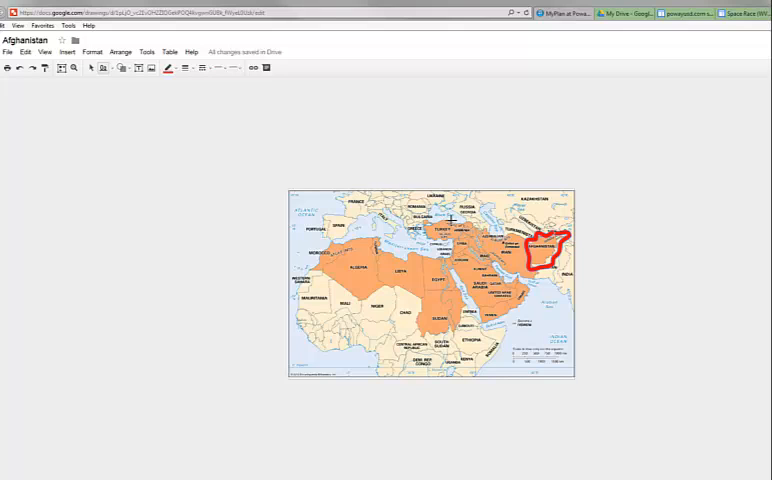
mouse_move(578, 184)
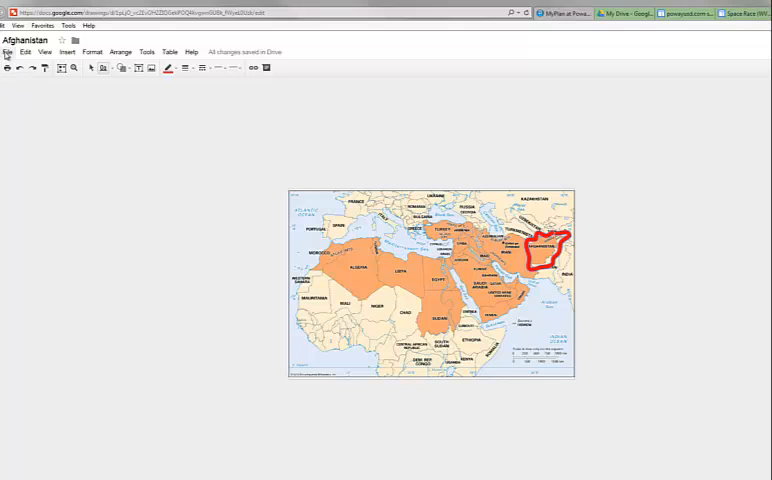
Step: Download the drawing as a JPEG image and move to the Google Sites page
left_click(8, 52)
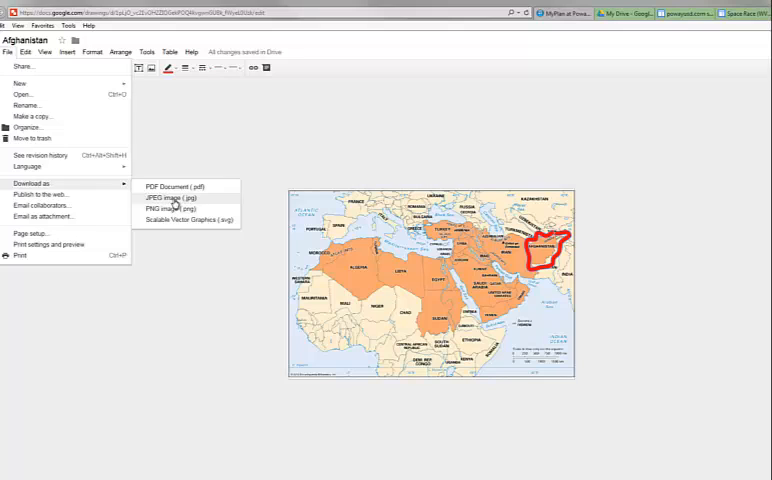
left_click(170, 198)
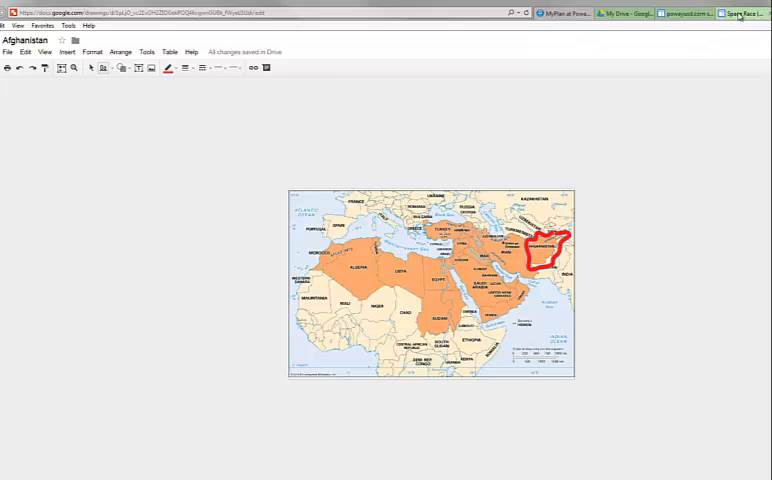
left_click(744, 12)
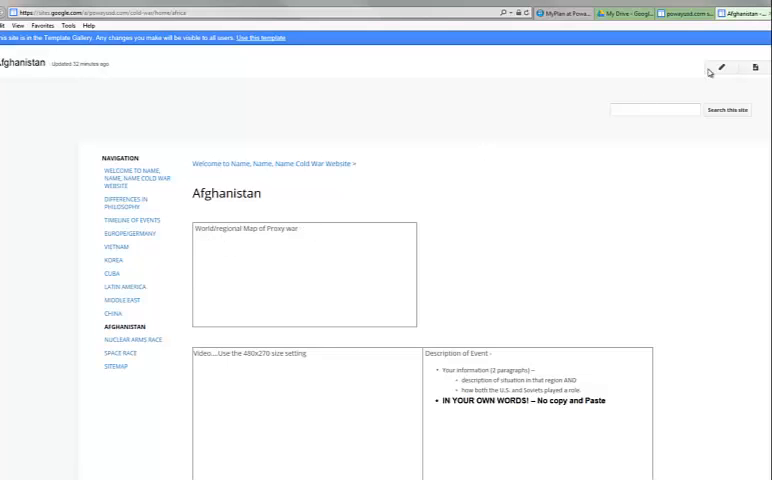
Step: Put the Afghanistan page into edit mode and list the Insert options
left_click(712, 68)
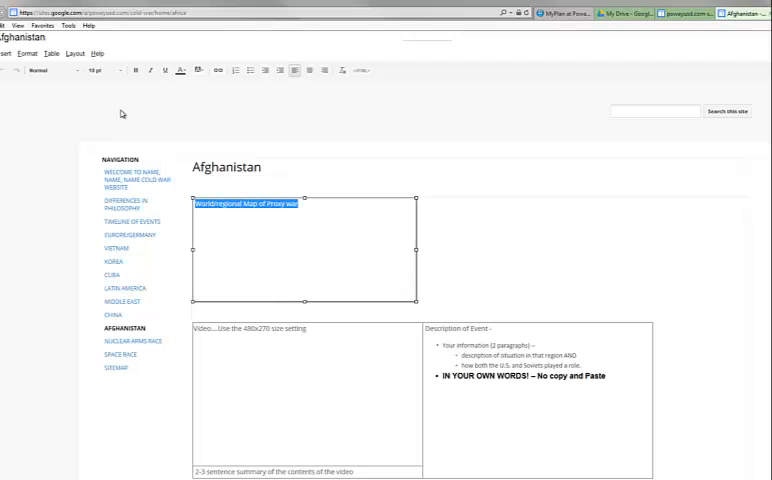
left_click(6, 52)
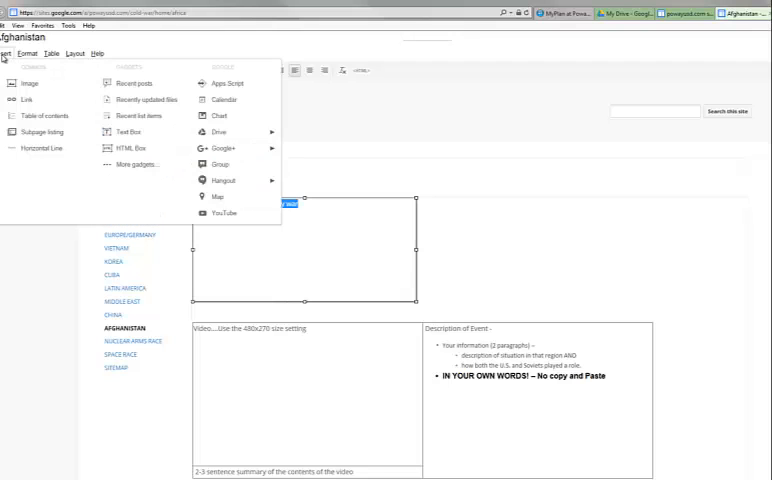
left_click(28, 84)
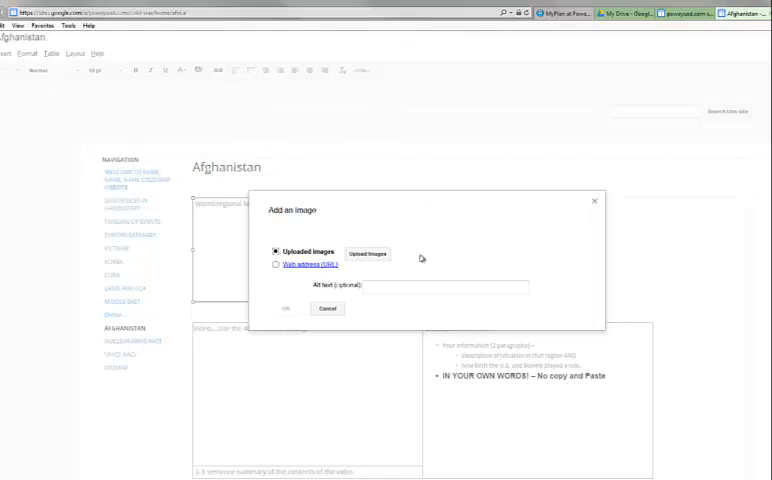
left_click(368, 252)
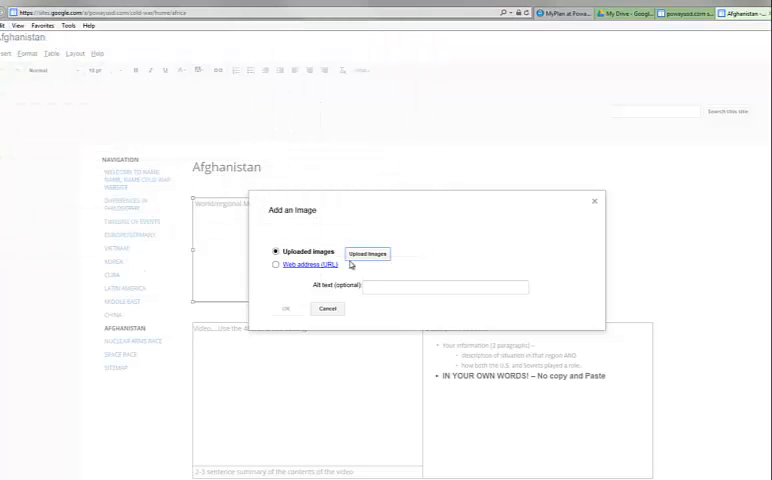
mouse_move(280, 320)
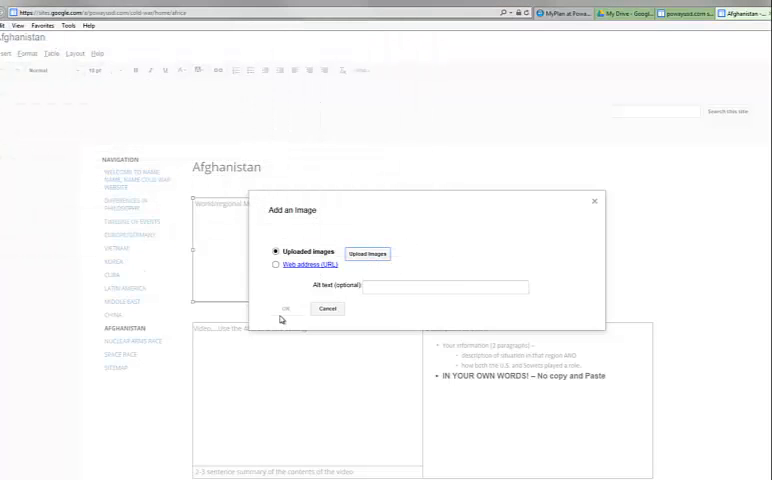
mouse_move(212, 242)
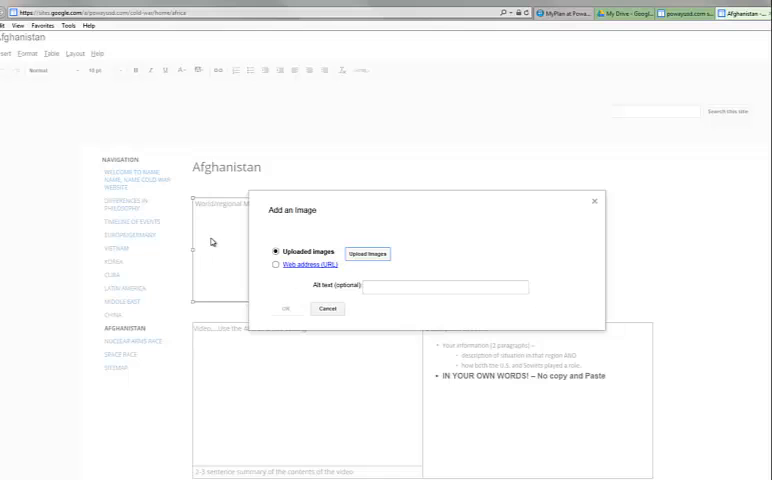
mouse_move(584, 222)
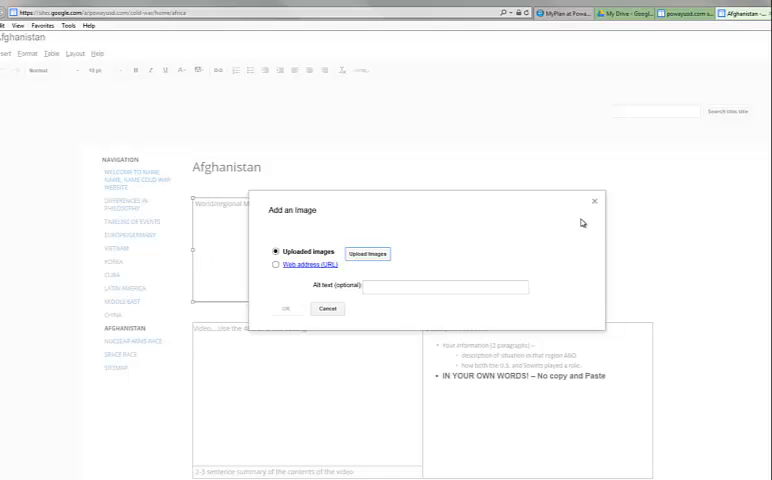
left_click(328, 308)
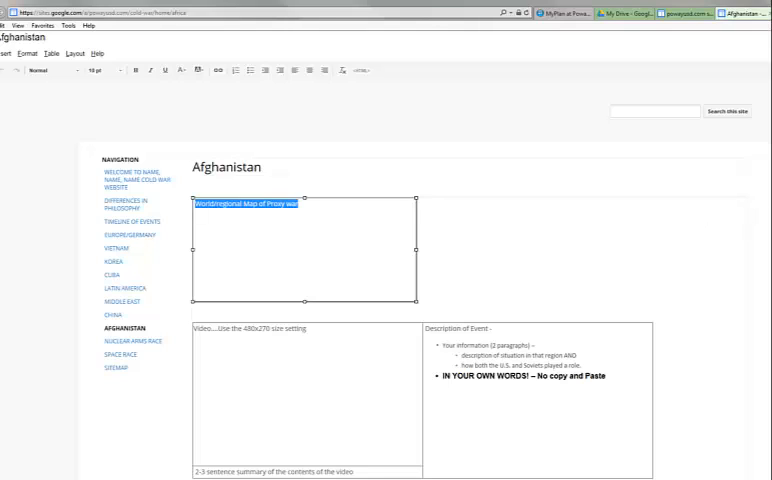
mouse_move(438, 208)
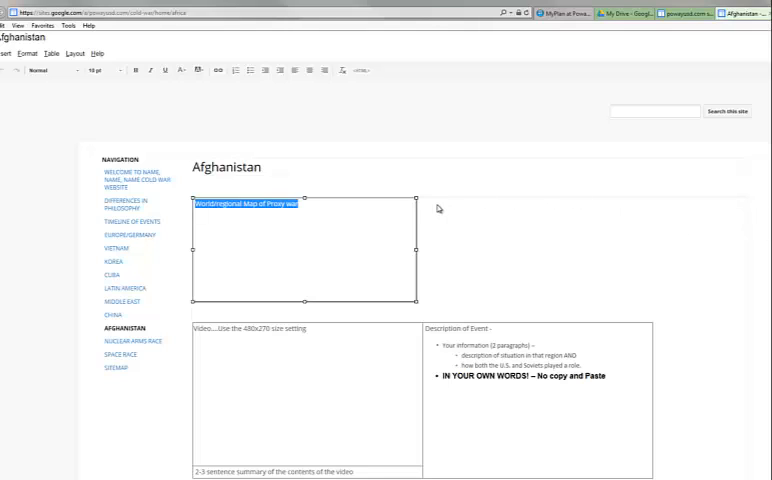